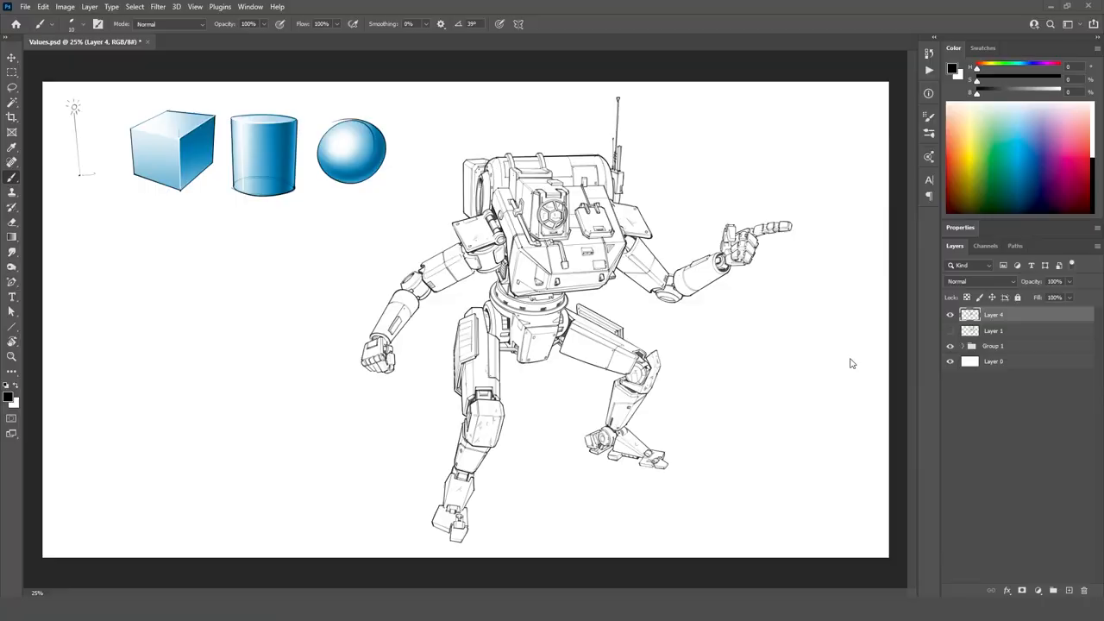
Expand Group 1 in the Layers panel and make the Values layer active.
{"action": "left_click", "coordinate": [948, 331]}
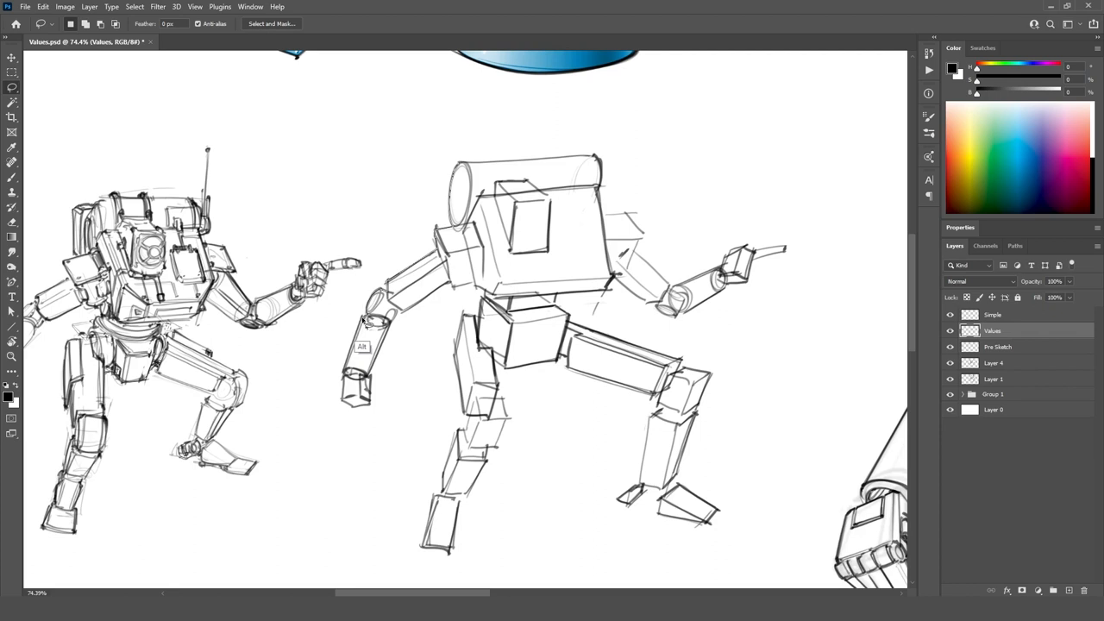
{"action": "mouse_move", "coordinate": [400, 323]}
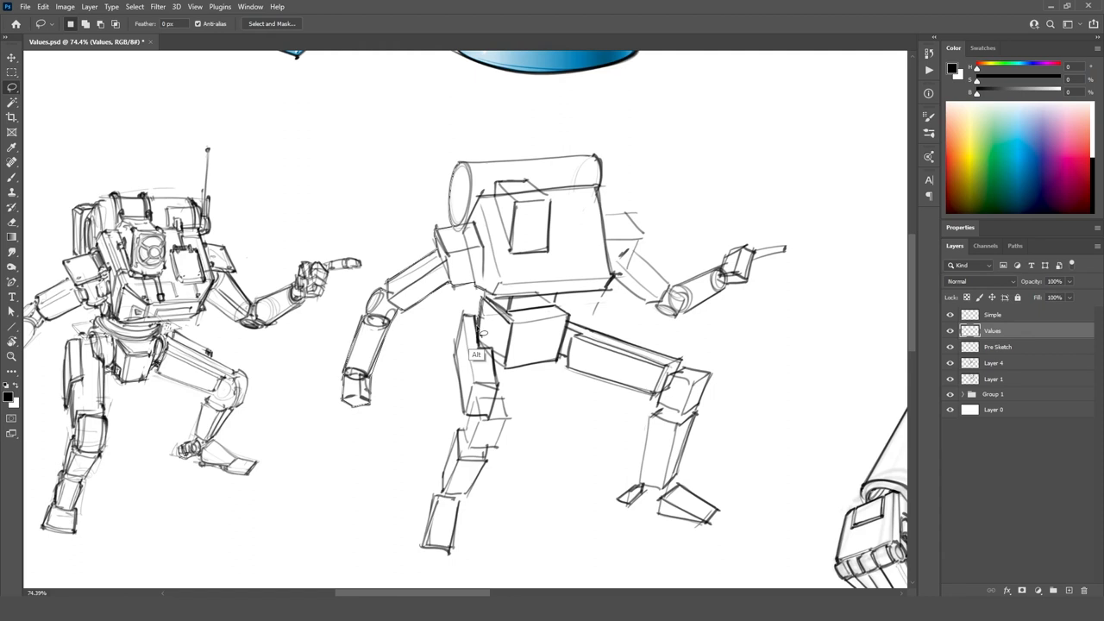
{"action": "mouse_move", "coordinate": [427, 552]}
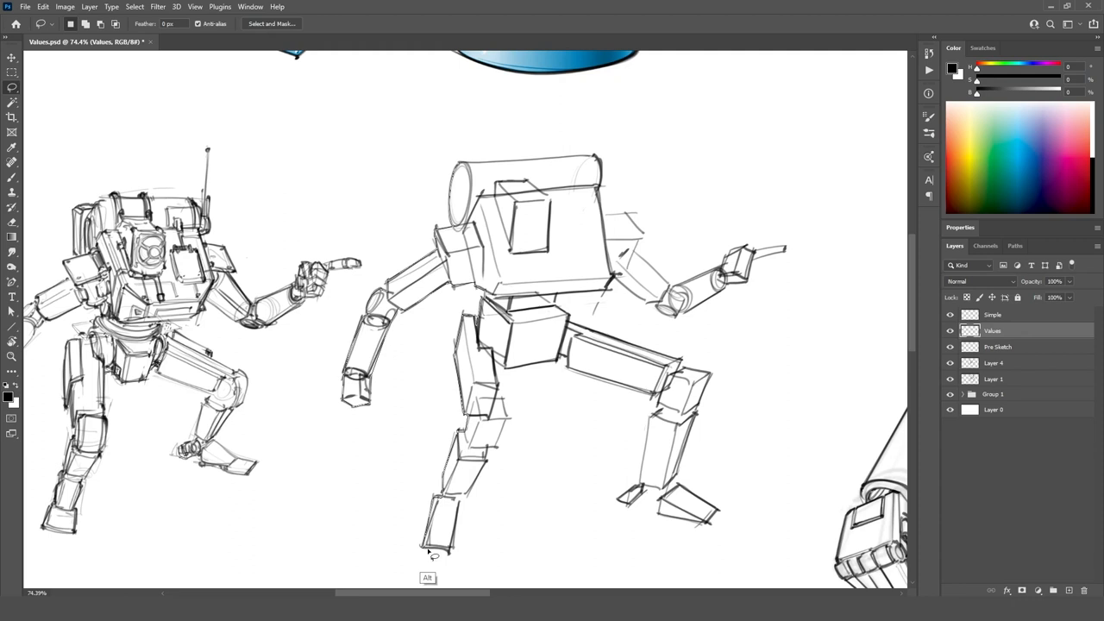
{"action": "mouse_move", "coordinate": [515, 376]}
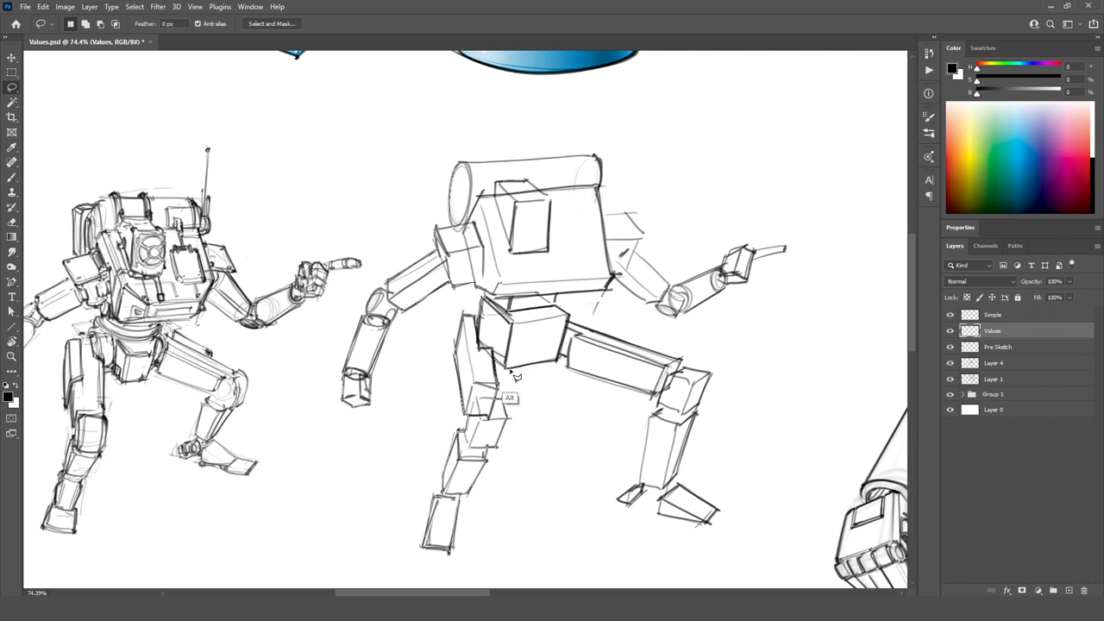
{"action": "mouse_move", "coordinate": [621, 510]}
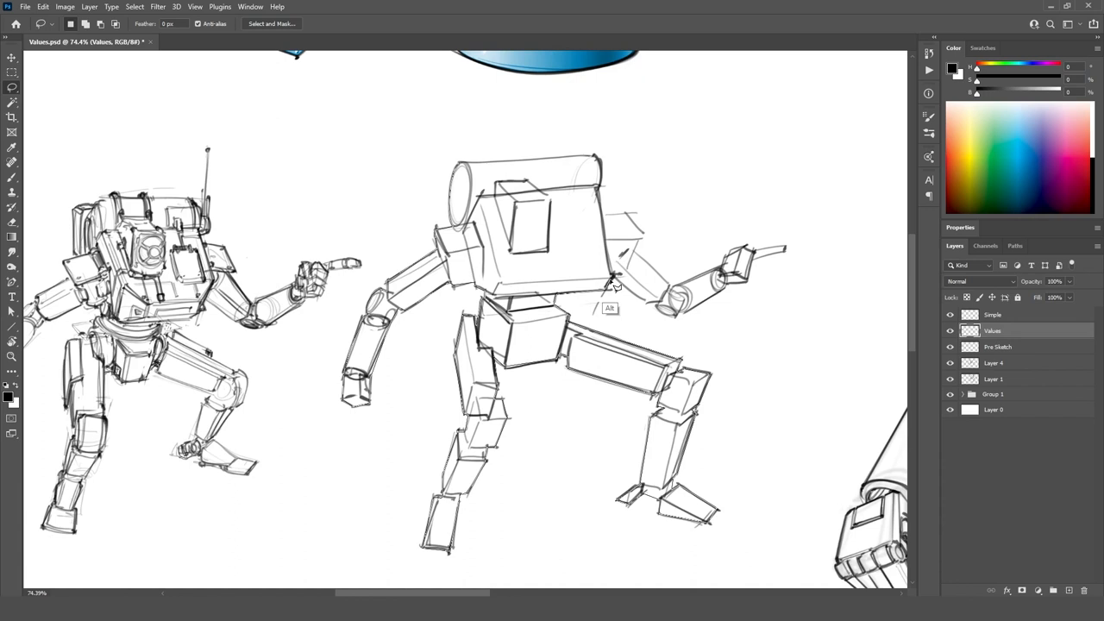
{"action": "mouse_move", "coordinate": [758, 266]}
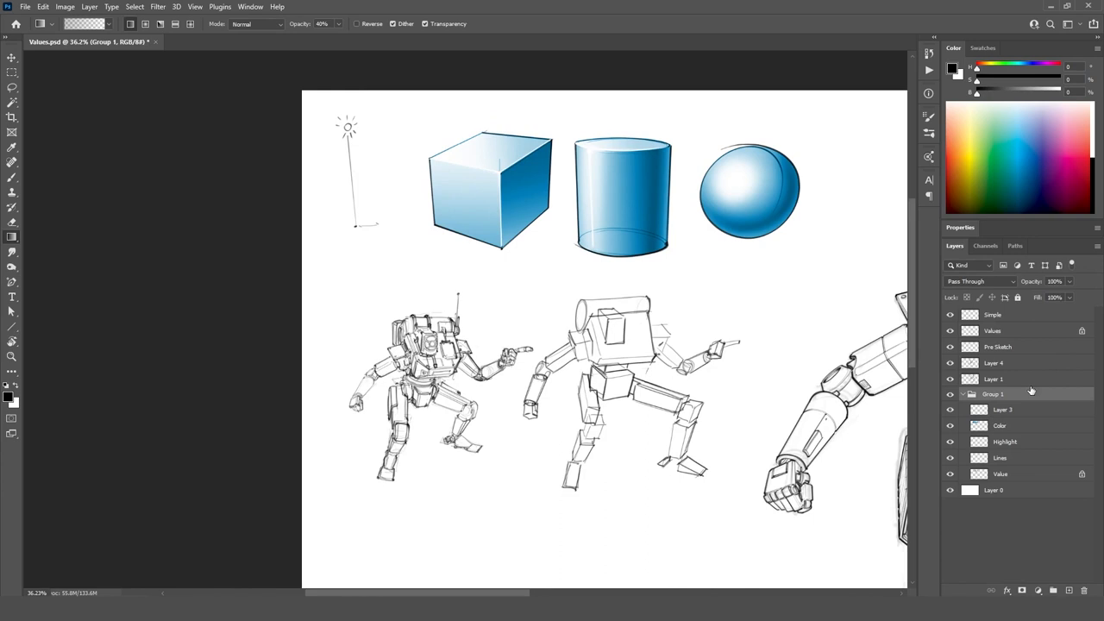
{"action": "left_click", "coordinate": [993, 331]}
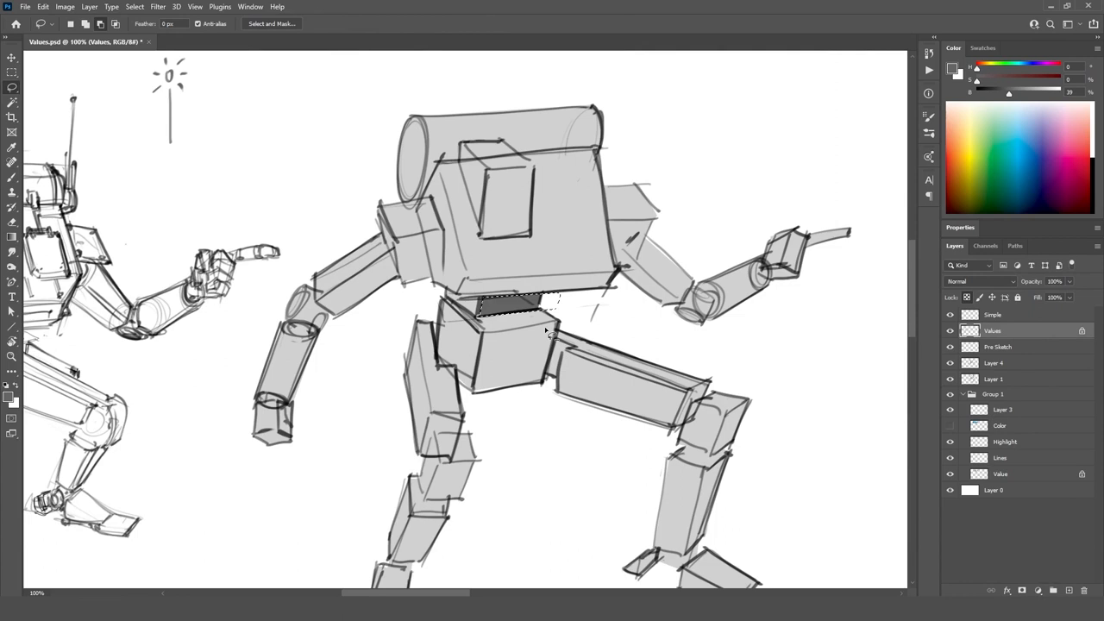
Zoom the canvas to frame the blocky robot for filling its shapes with gray.
{"action": "scroll", "scroll_direction": "down", "scroll_amount": 3}
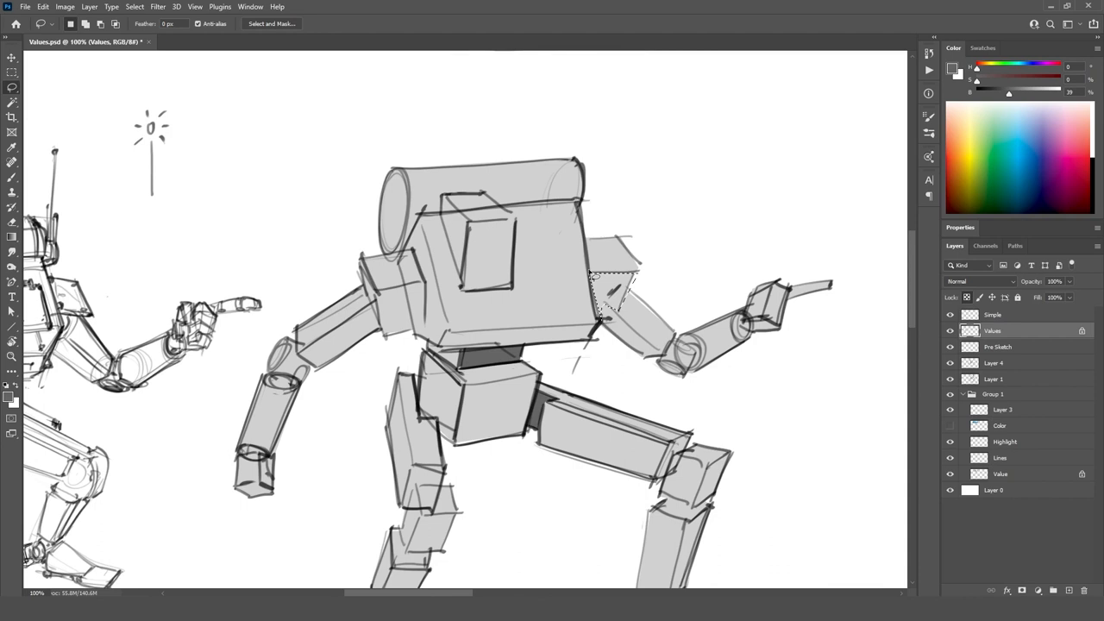
{"action": "scroll", "scroll_direction": "down", "scroll_amount": 3}
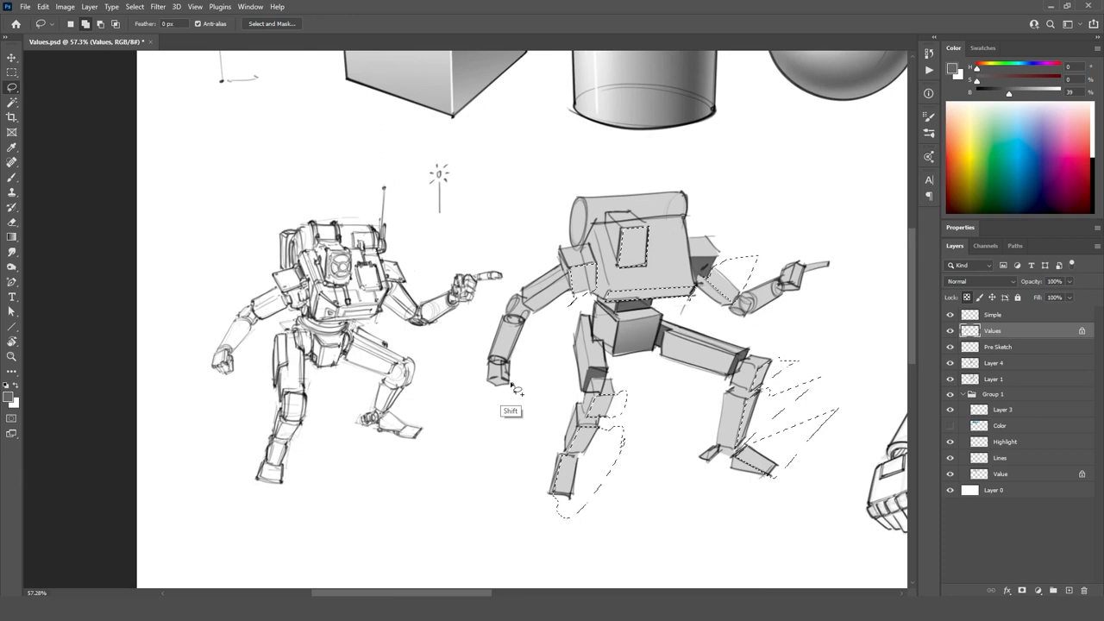
{"action": "mouse_move", "coordinate": [809, 300]}
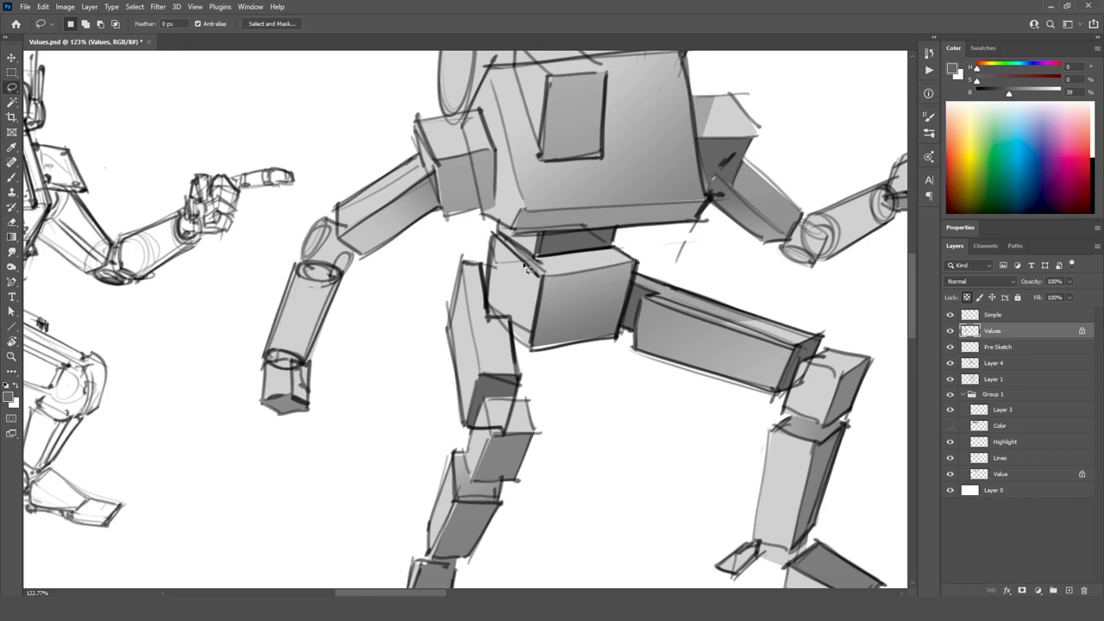
Paint a soft gradient stroke down the robot's arm inside the lasso selection.
{"action": "left_click_drag", "start_coordinate": [486, 245], "coordinate": [449, 380]}
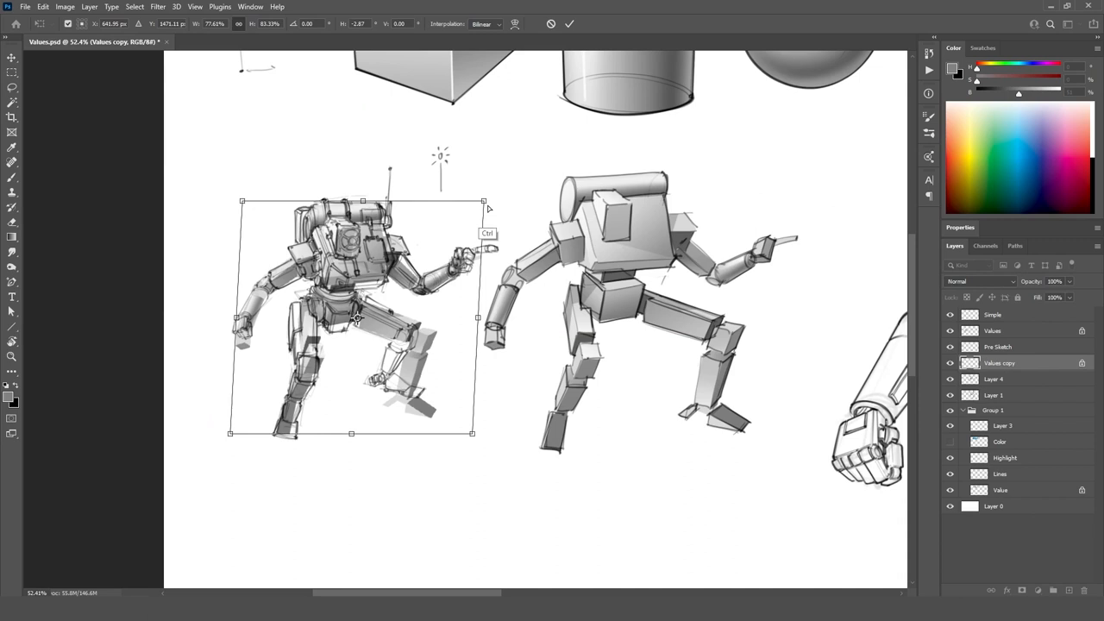
Nudge the transformed detailed robot into place beside the blocky robot.
{"action": "left_click_drag", "start_coordinate": [483, 200], "coordinate": [501, 194]}
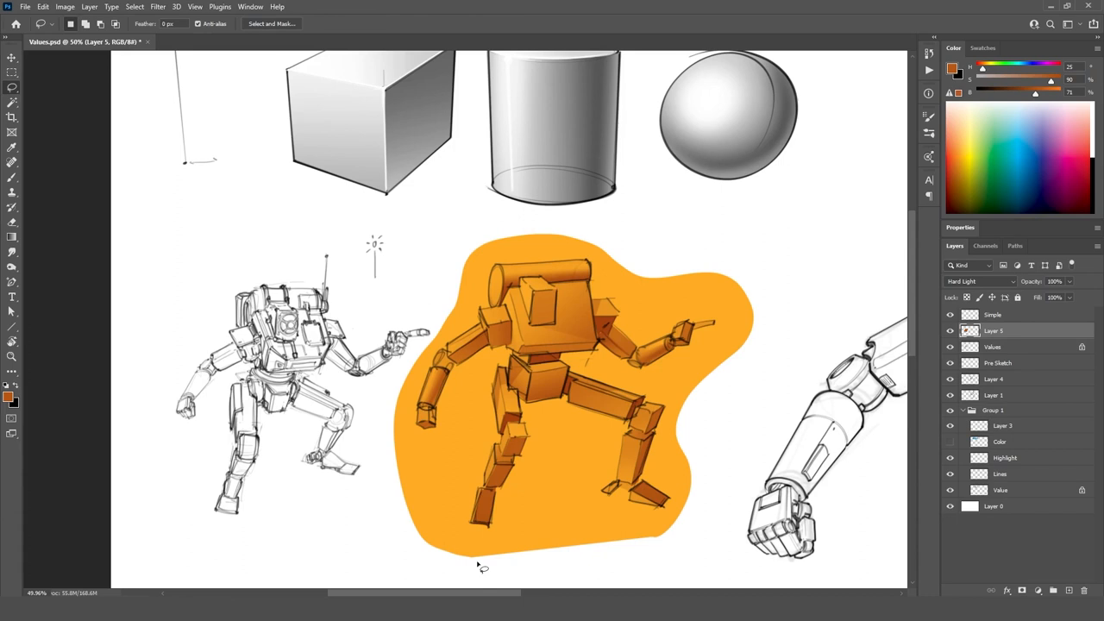
Clip the orange Hard Light layer to the robot layer beneath it.
{"action": "left_click", "coordinate": [994, 314]}
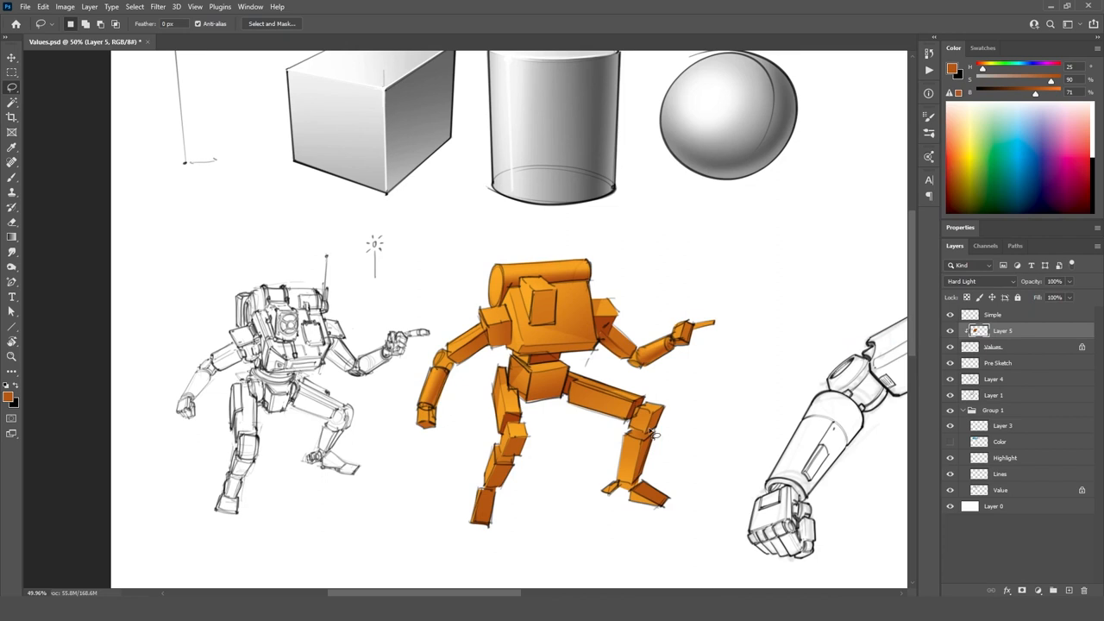
{"action": "left_click", "coordinate": [976, 281]}
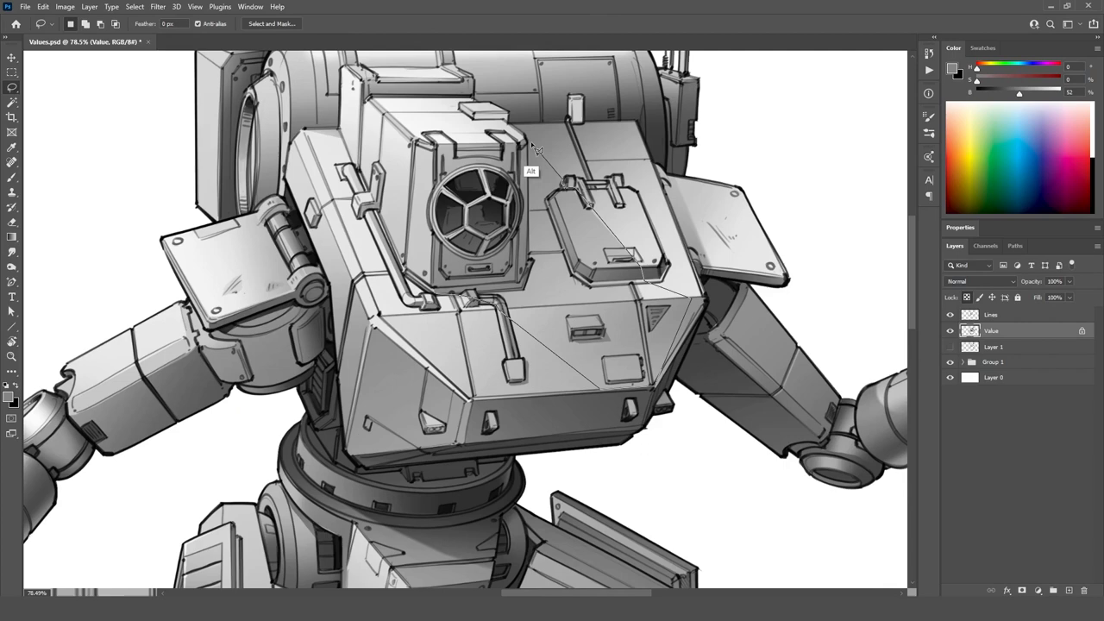
Bring up the Select menu to reach Modify > Contract for the chest selection.
{"action": "left_click", "coordinate": [134, 5]}
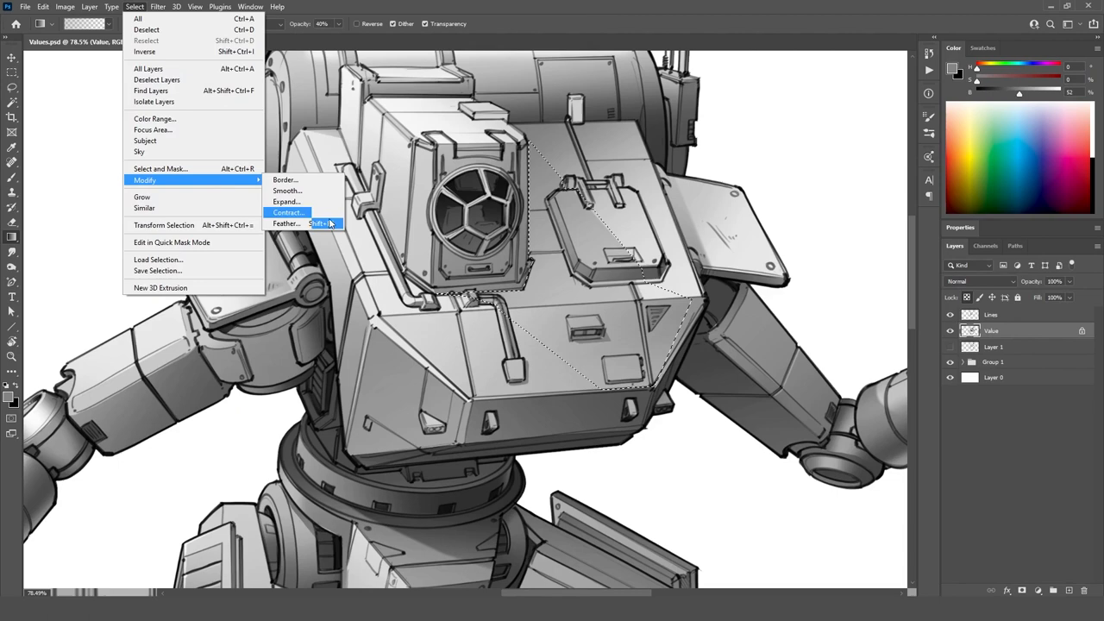